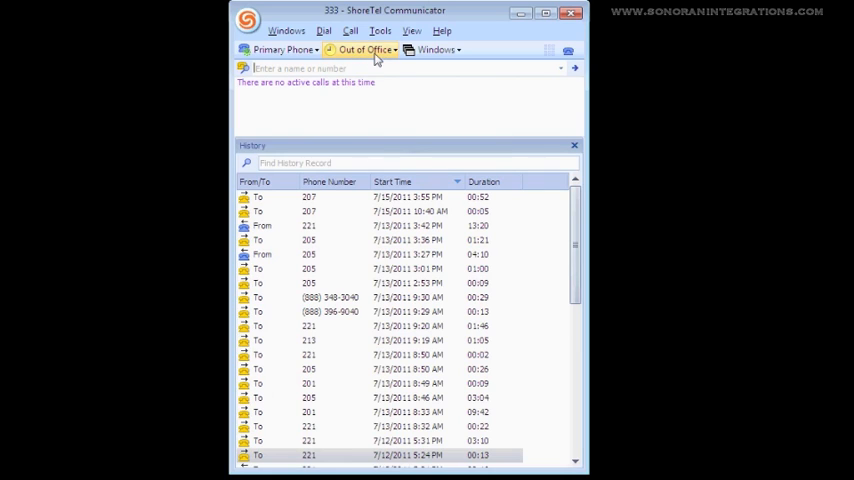
Change the call handling mode from Out of Office to Standard via the status dropdown
{"action": "left_click", "coordinate": [364, 48]}
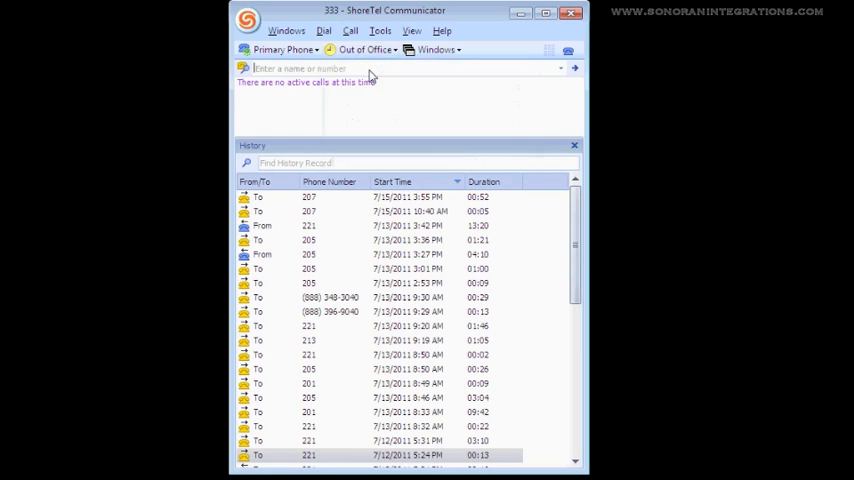
{"action": "left_click", "coordinate": [368, 50]}
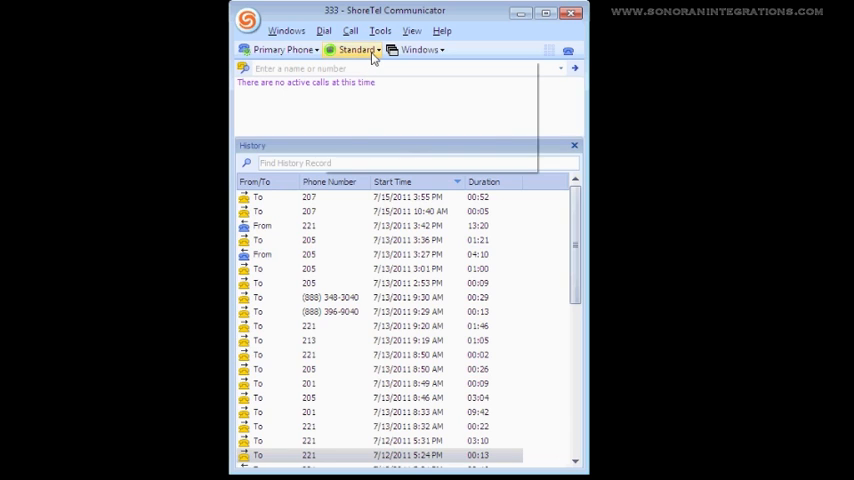
{"action": "left_click", "coordinate": [356, 50]}
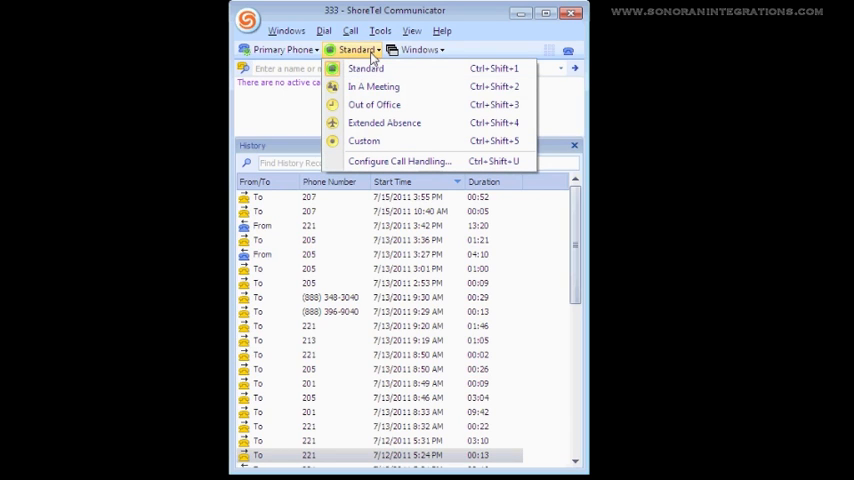
{"action": "mouse_move", "coordinate": [400, 160]}
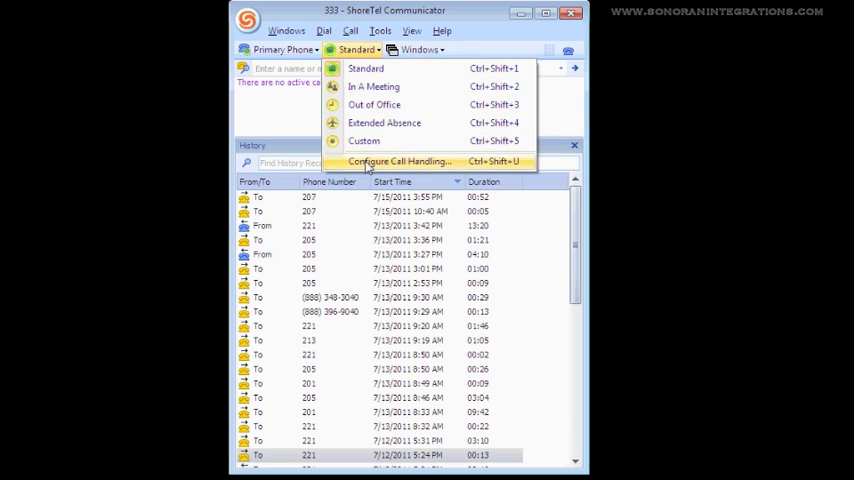
Choose Configure Call Handling to reach Options and Preferences for Standard mode
{"action": "left_click", "coordinate": [398, 160]}
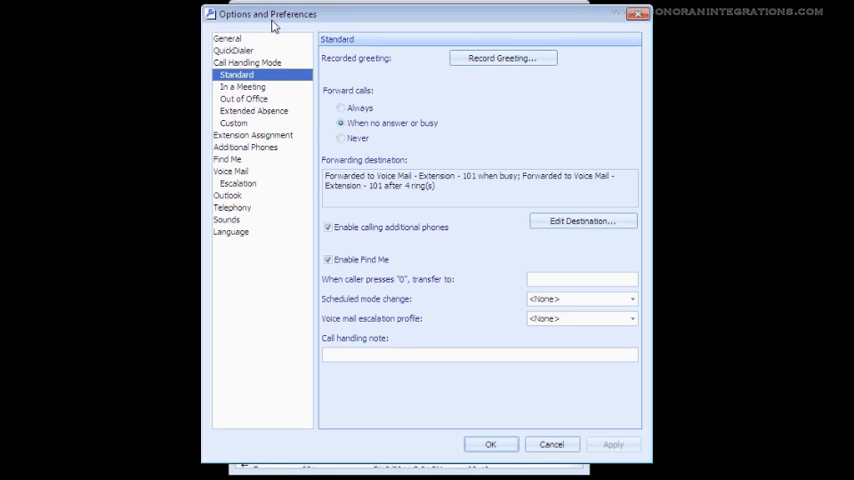
{"action": "mouse_move", "coordinate": [292, 50]}
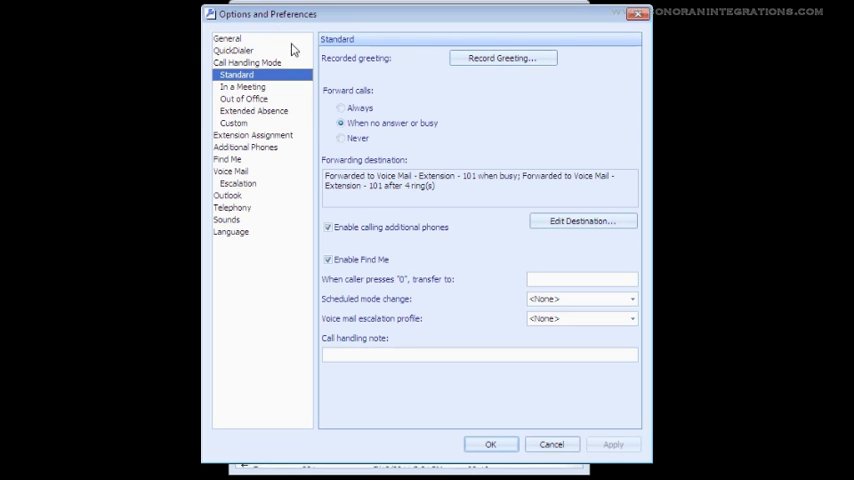
{"action": "mouse_move", "coordinate": [504, 56]}
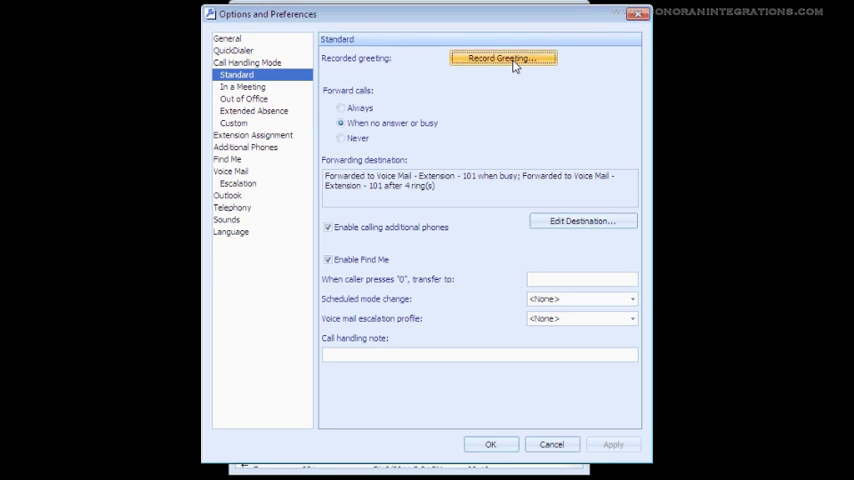
Record a roughly seven-second Standard-mode greeting in the Prompt Recorder
{"action": "left_click", "coordinate": [504, 56]}
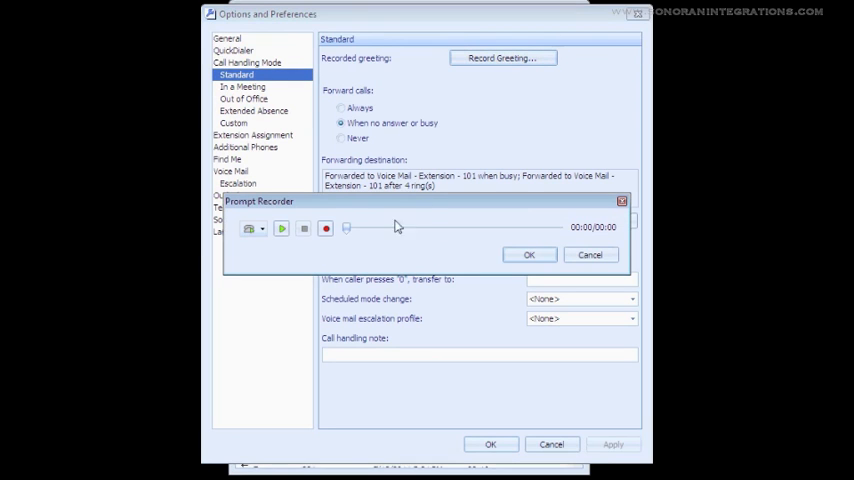
{"action": "mouse_move", "coordinate": [378, 236]}
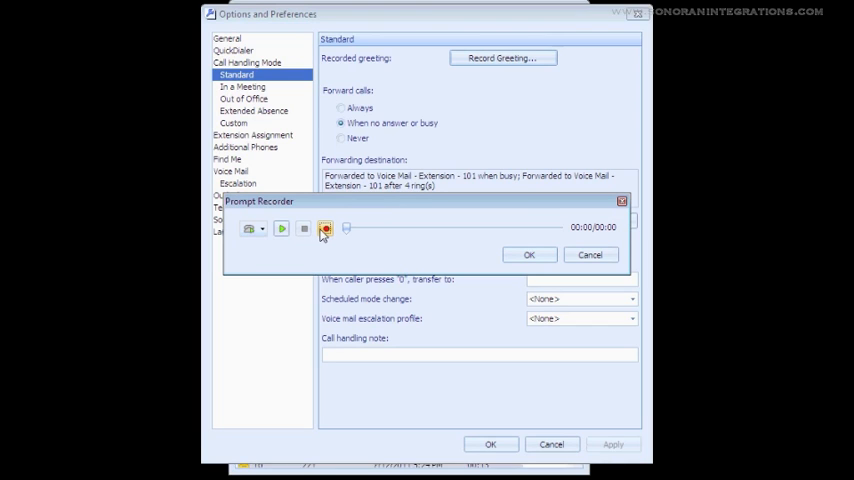
{"action": "left_click", "coordinate": [324, 228]}
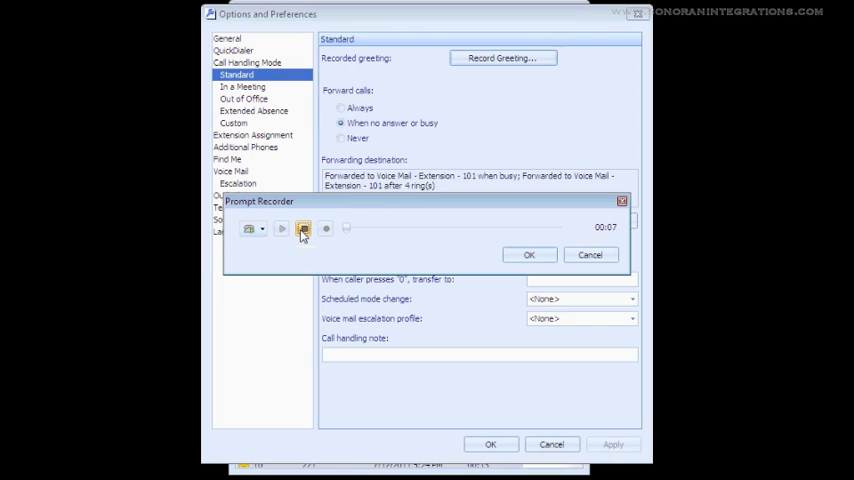
{"action": "left_click", "coordinate": [304, 228]}
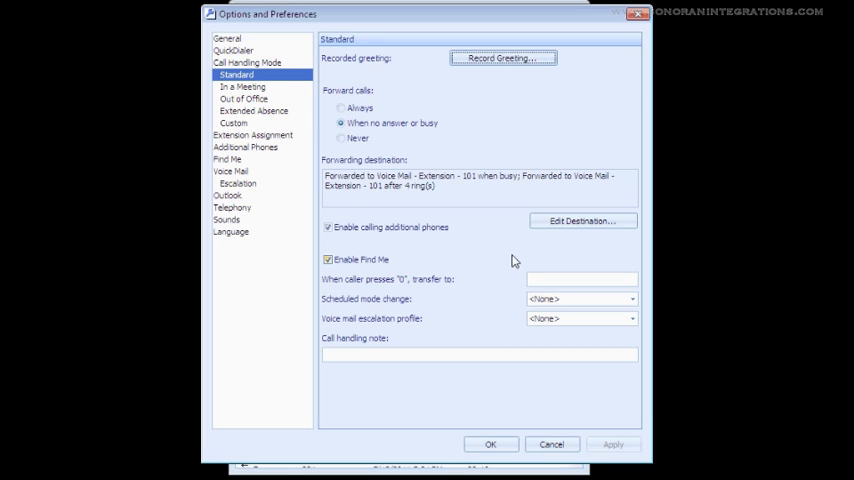
{"action": "mouse_move", "coordinate": [584, 220]}
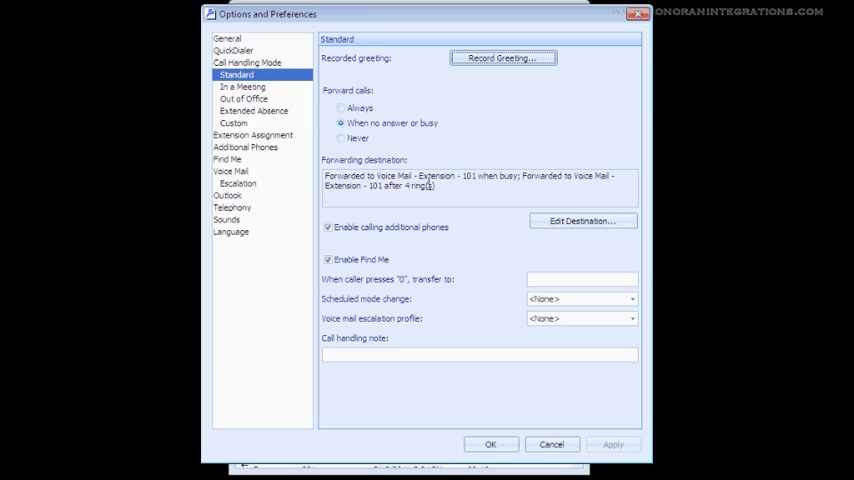
{"action": "mouse_move", "coordinate": [408, 152]}
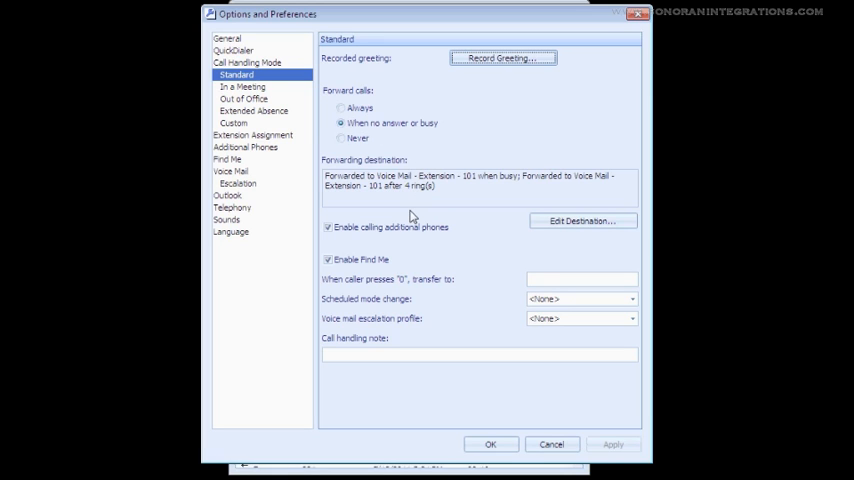
{"action": "mouse_move", "coordinate": [414, 182]}
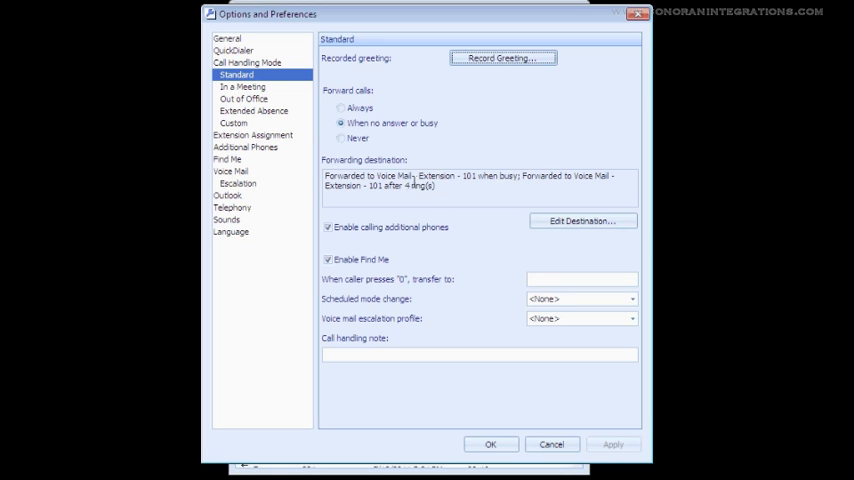
{"action": "mouse_move", "coordinate": [518, 222]}
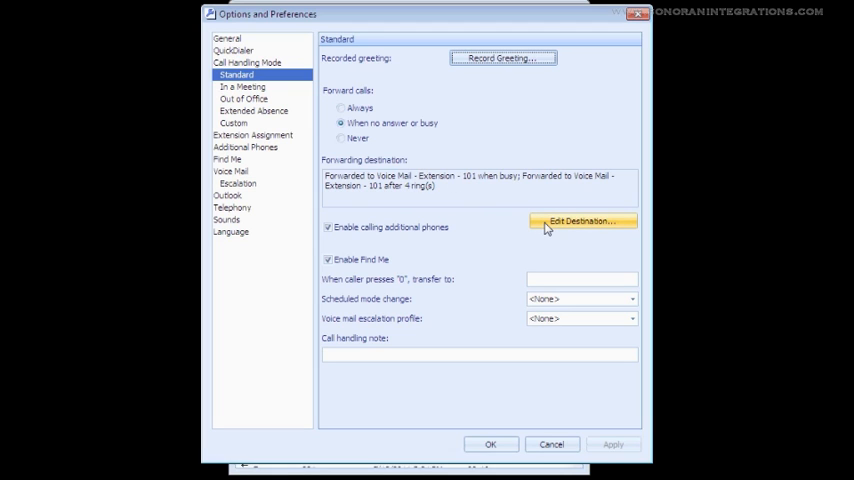
{"action": "left_click", "coordinate": [582, 220]}
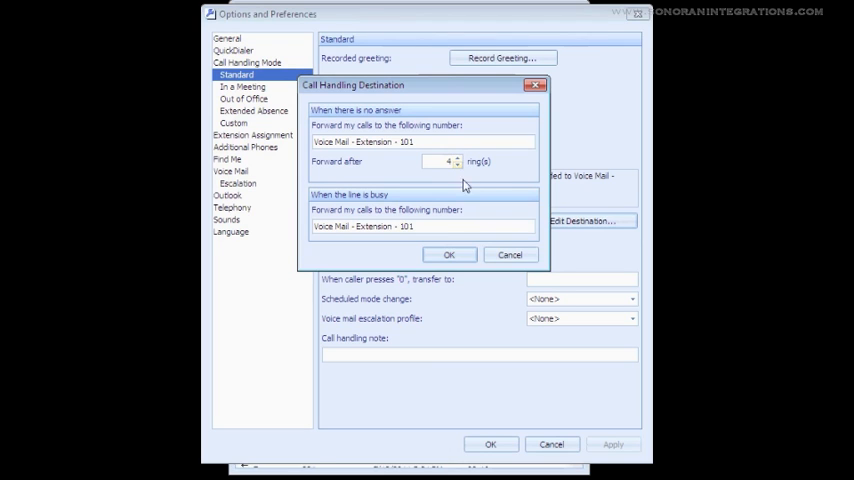
{"action": "left_click", "coordinate": [448, 254]}
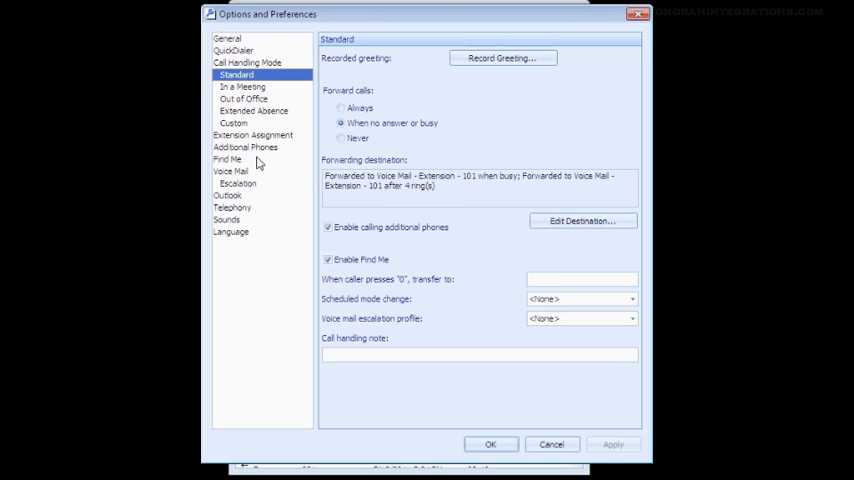
Show the Find Me settings, keeping 'Send incoming Caller ID' checked with number fields empty
{"action": "left_click", "coordinate": [228, 160]}
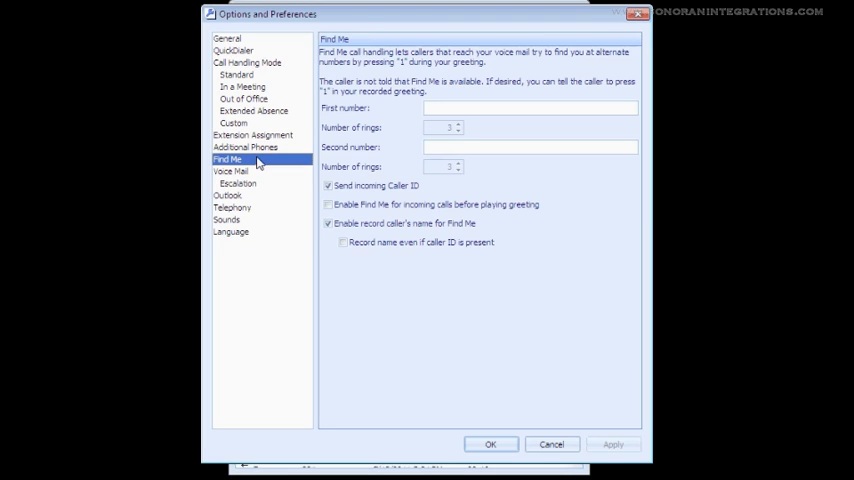
{"action": "mouse_move", "coordinate": [236, 172]}
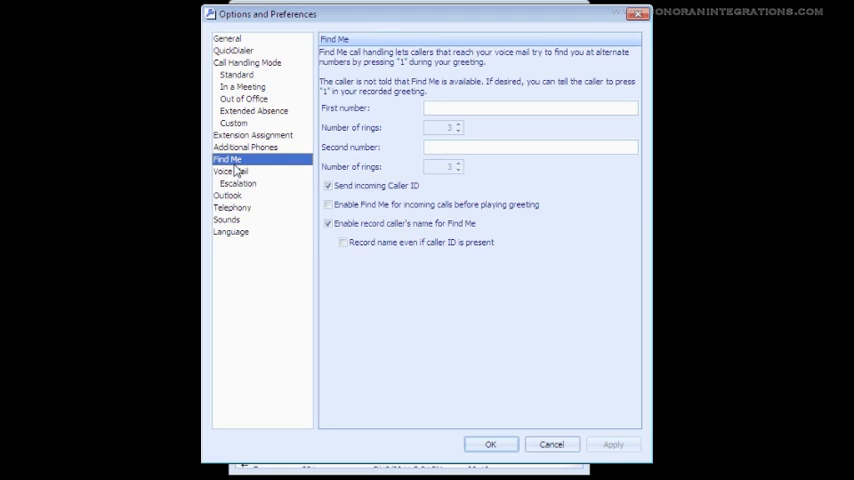
{"action": "mouse_move", "coordinate": [248, 170]}
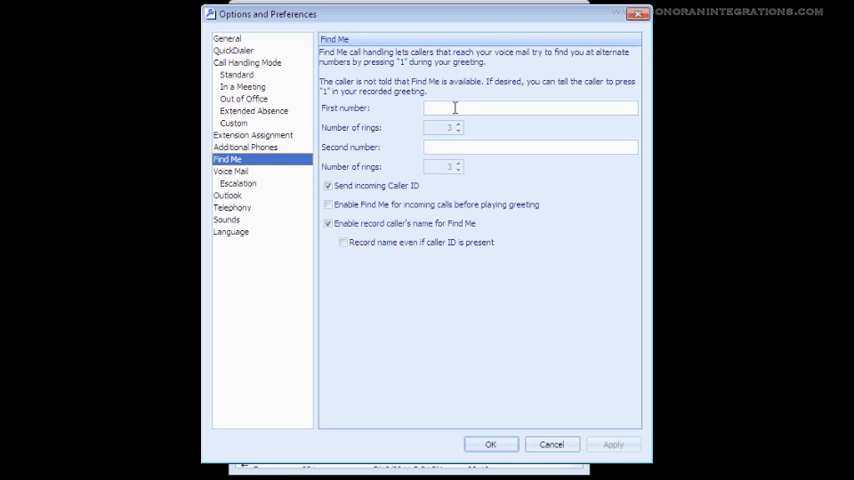
{"action": "left_click", "coordinate": [530, 148]}
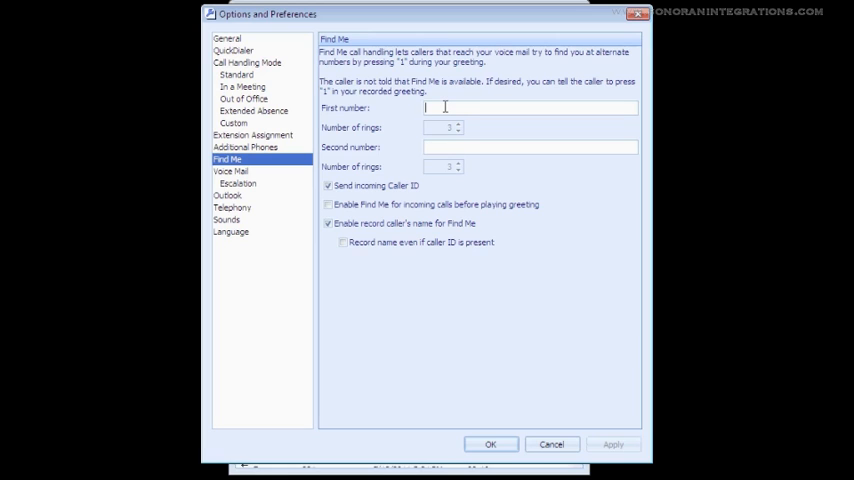
{"action": "mouse_move", "coordinate": [360, 180]}
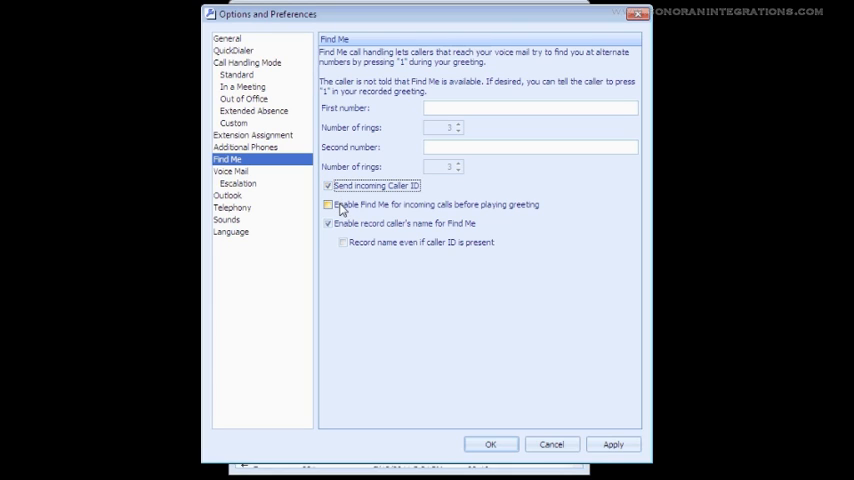
Enable Find Me before the greeting and record the caller's name even with Caller ID
{"action": "left_click", "coordinate": [328, 204]}
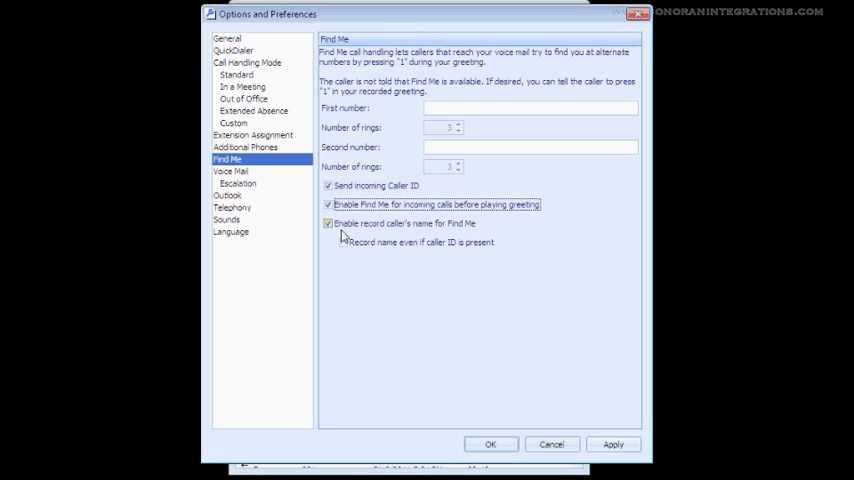
{"action": "left_click", "coordinate": [342, 244]}
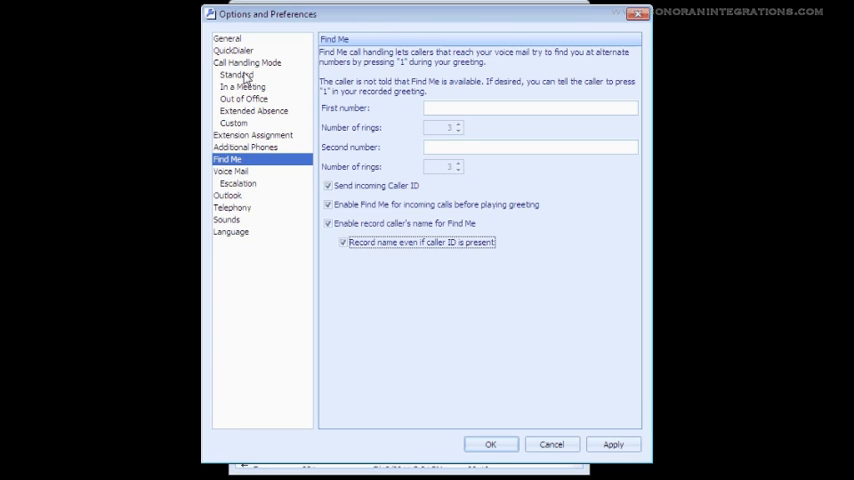
Set Standard mode's press-0 transfer to Reception Desk - Extension 200
{"action": "left_click", "coordinate": [238, 74]}
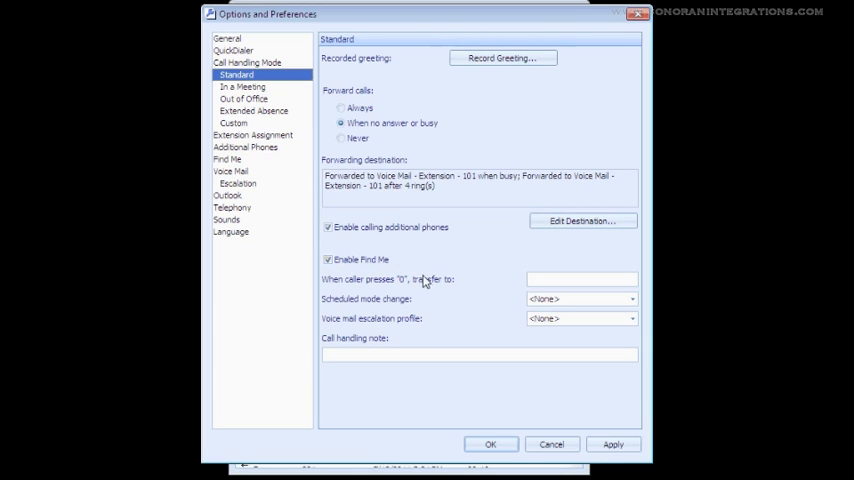
{"action": "left_click", "coordinate": [580, 280]}
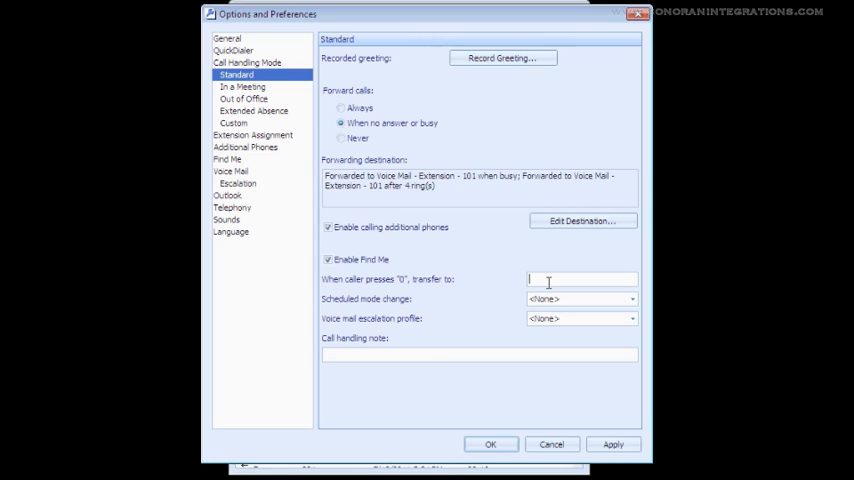
{"action": "type", "text": "2"}
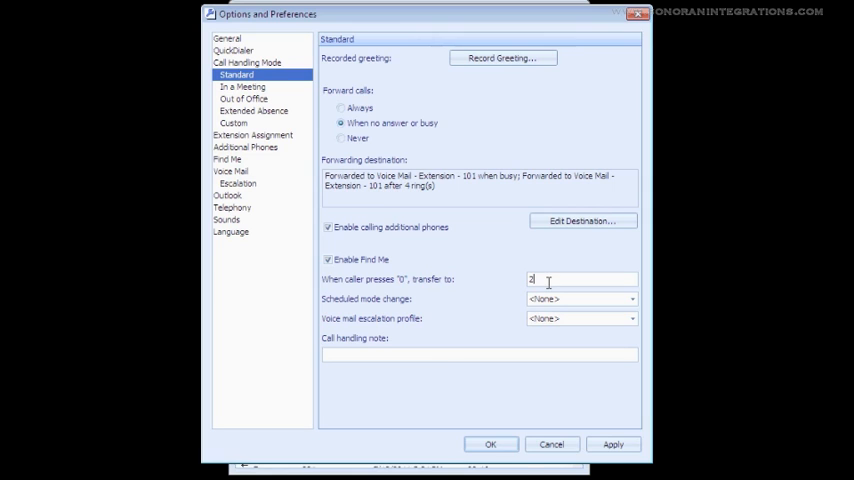
{"action": "type", "text": "00"}
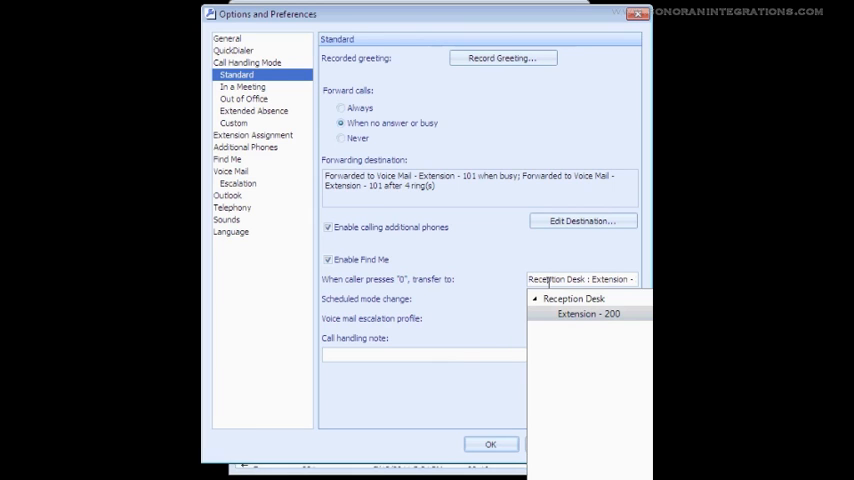
{"action": "left_click", "coordinate": [574, 300]}
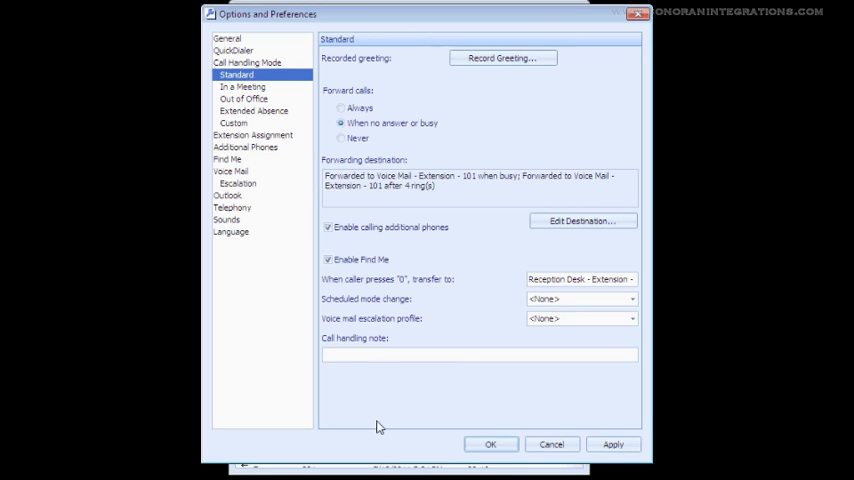
Enter the call handling note 'Out for a meeting. I will return at 2 PM'
{"action": "type", "text": "O"}
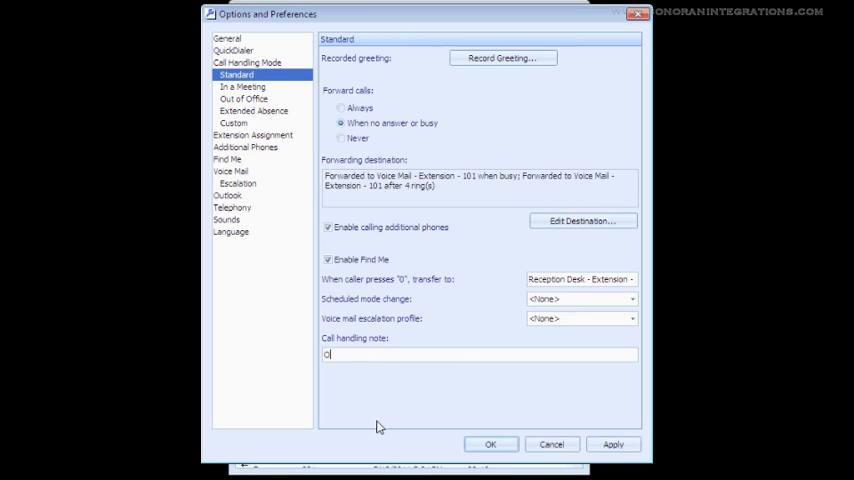
{"action": "type", "text": "ut for a meeting, I will re"}
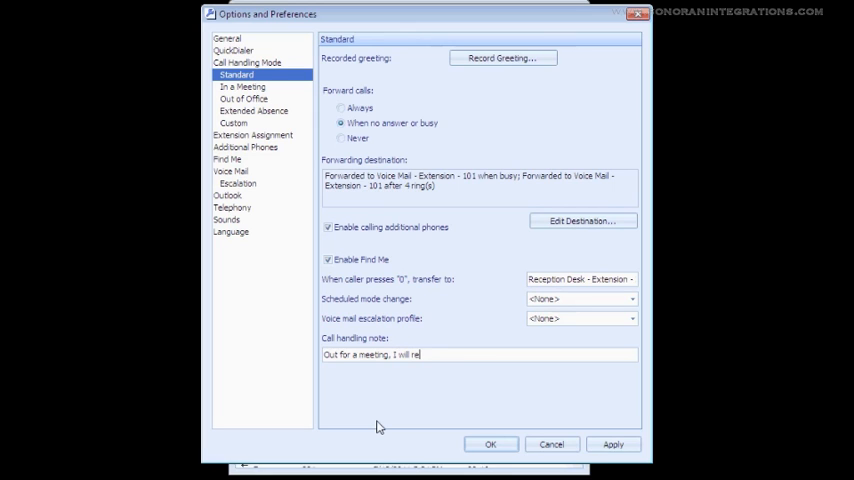
{"action": "type", "text": "turn at"}
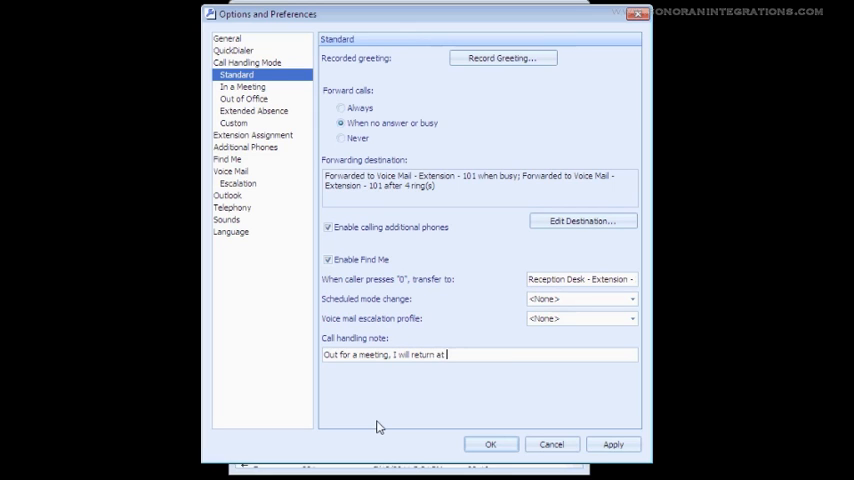
{"action": "type", "text": "2 PM"}
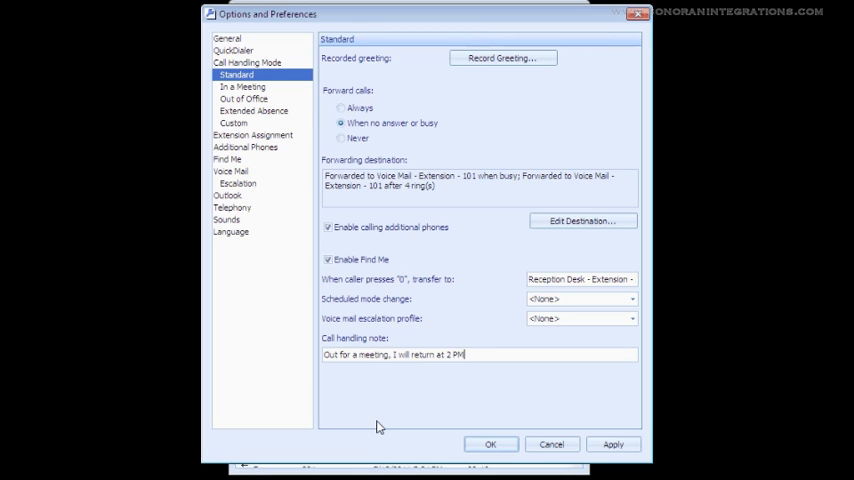
{"action": "mouse_move", "coordinate": [528, 336]}
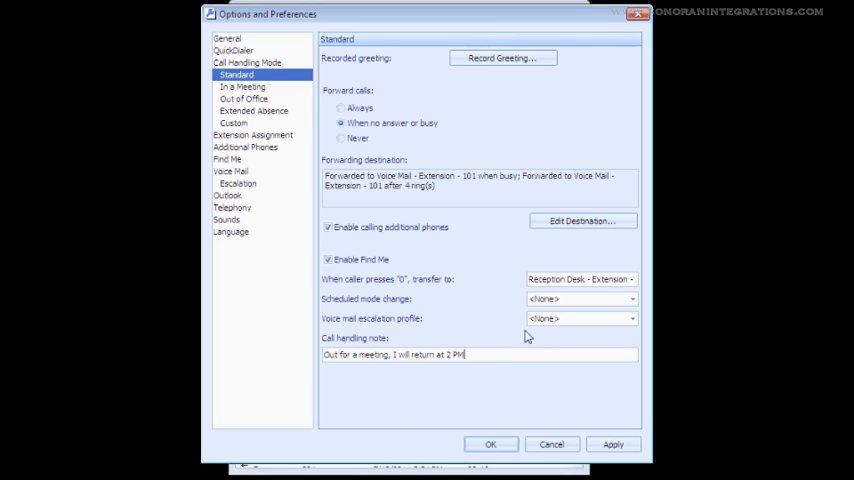
{"action": "mouse_move", "coordinate": [584, 326]}
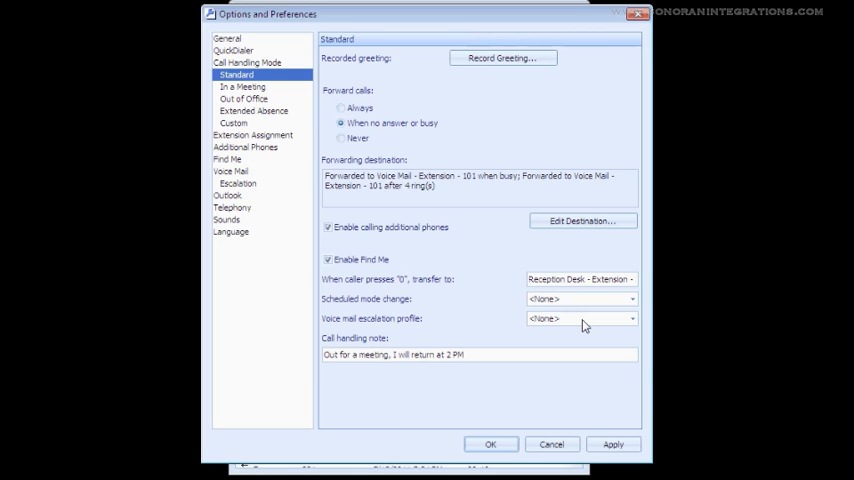
{"action": "mouse_move", "coordinate": [572, 352]}
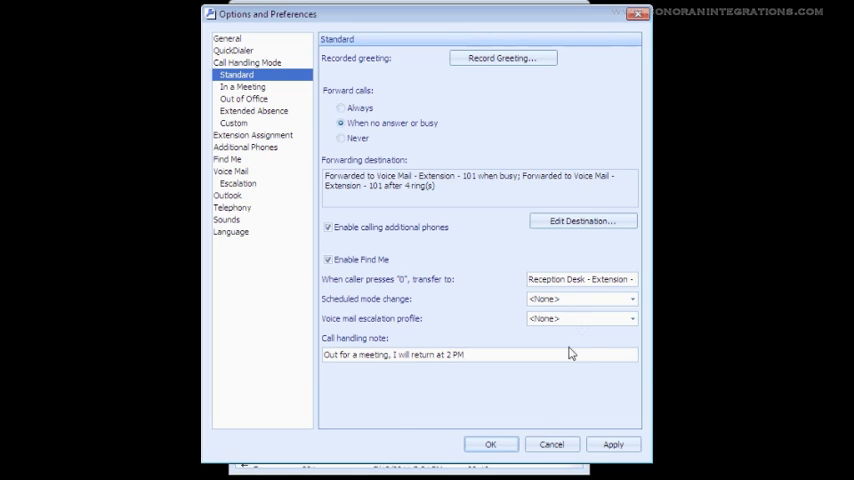